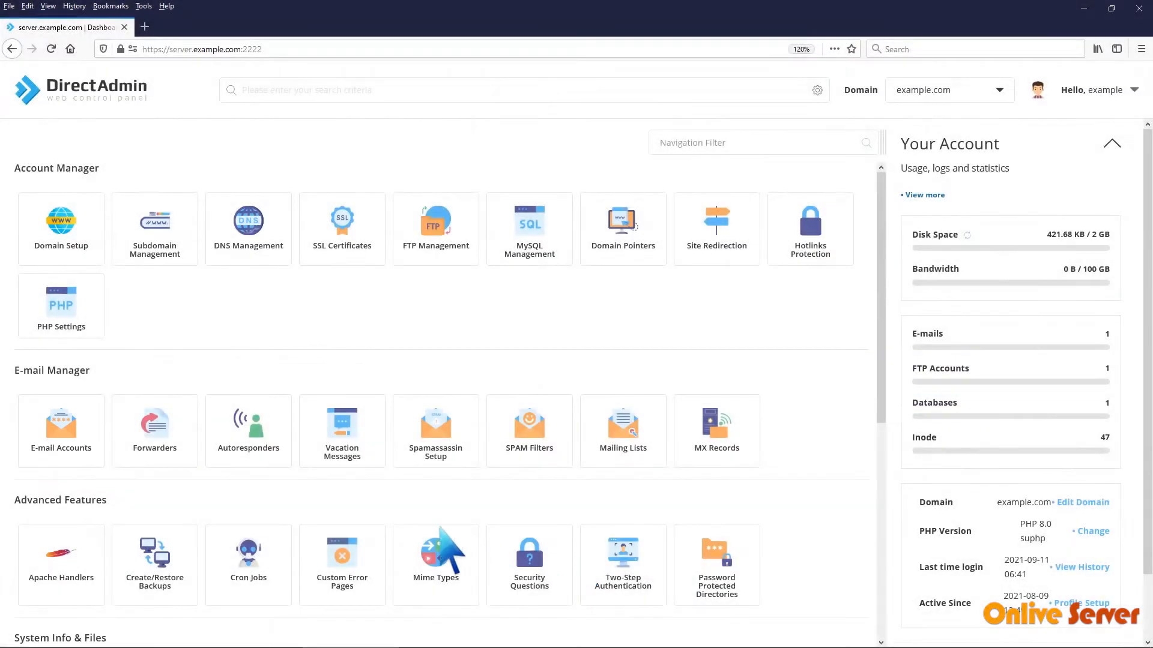
# - Go to the E-mail Accounts list for example.com from the dashboard
pyautogui.click(60, 431)
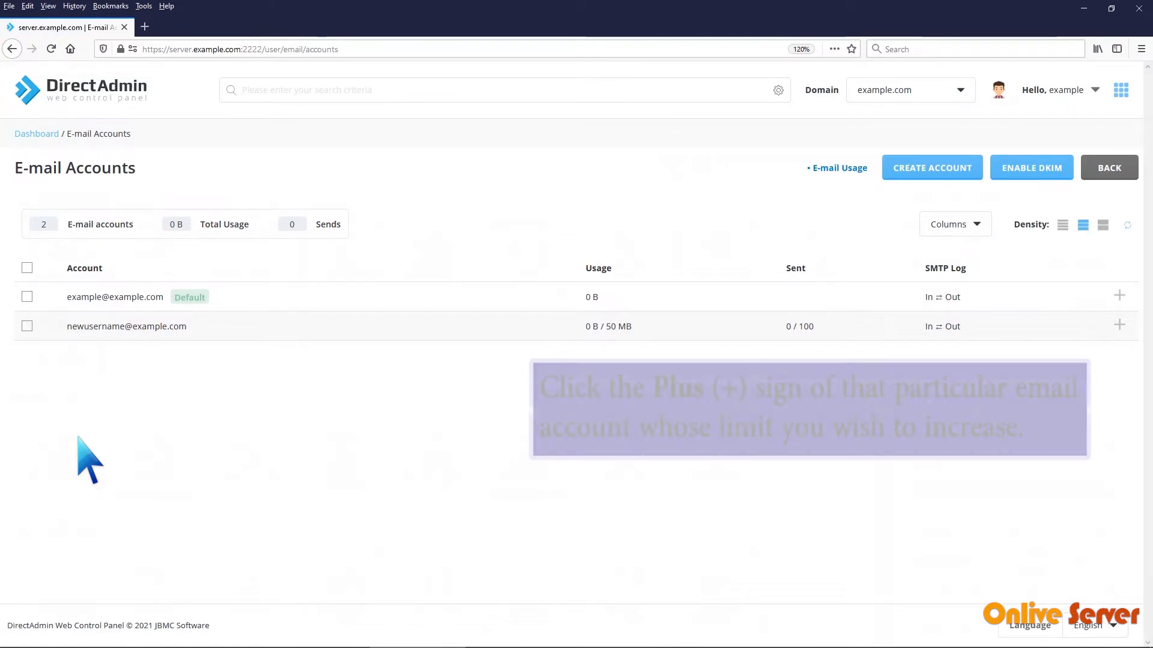
pyautogui.click(1119, 325)
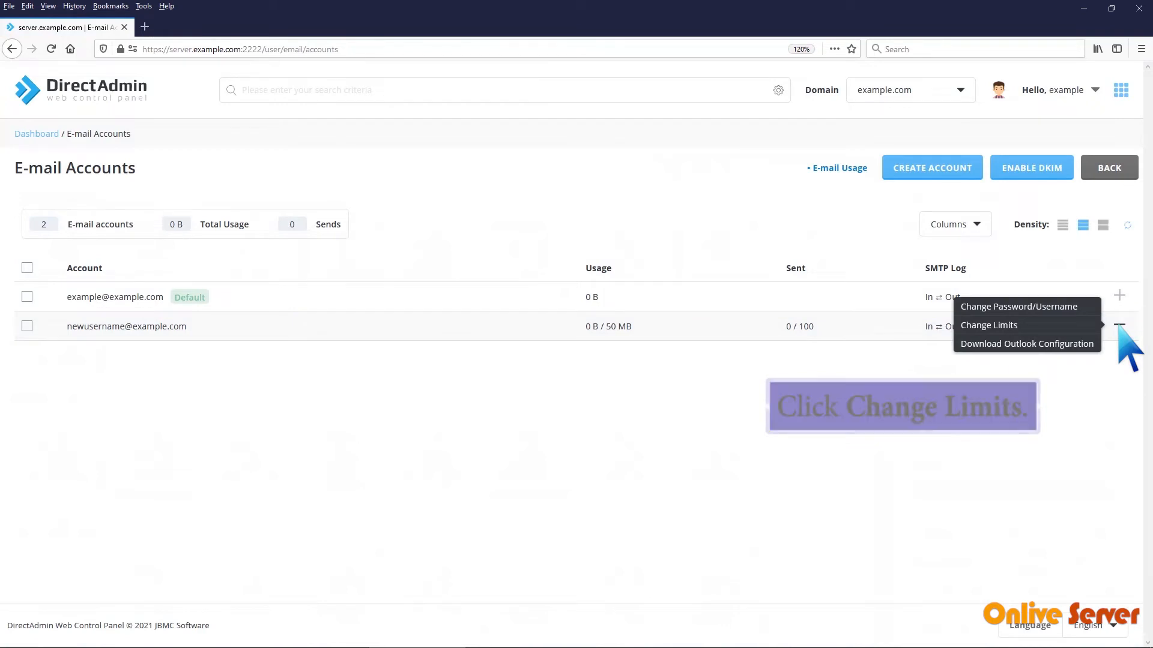
pyautogui.click(988, 325)
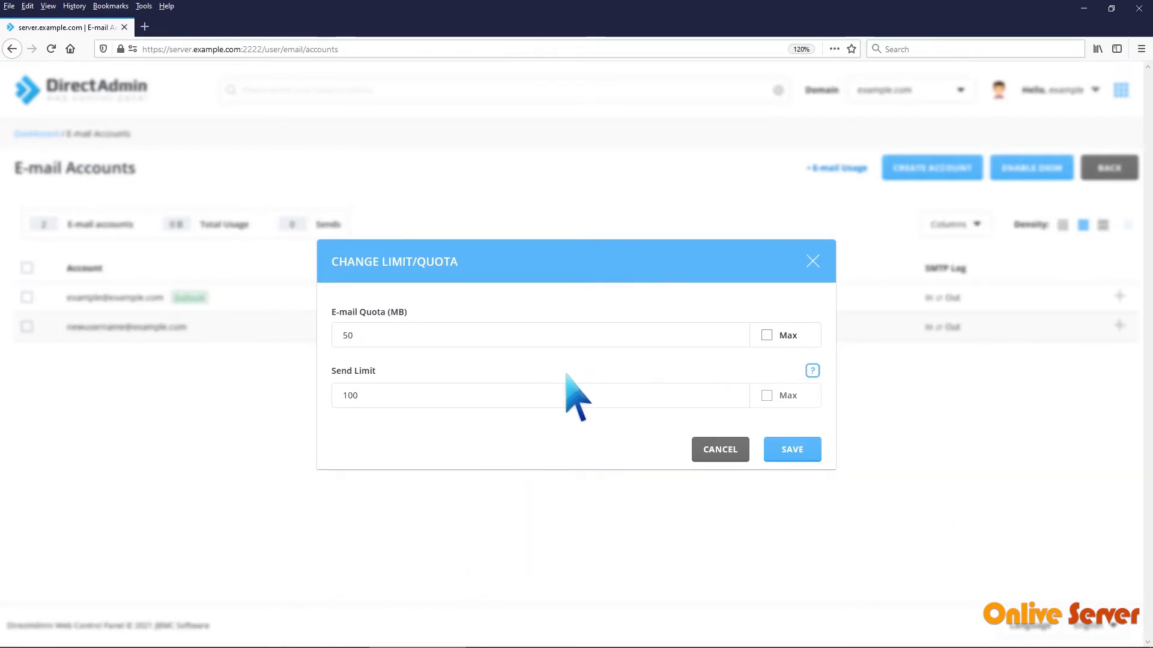
pyautogui.write('200')
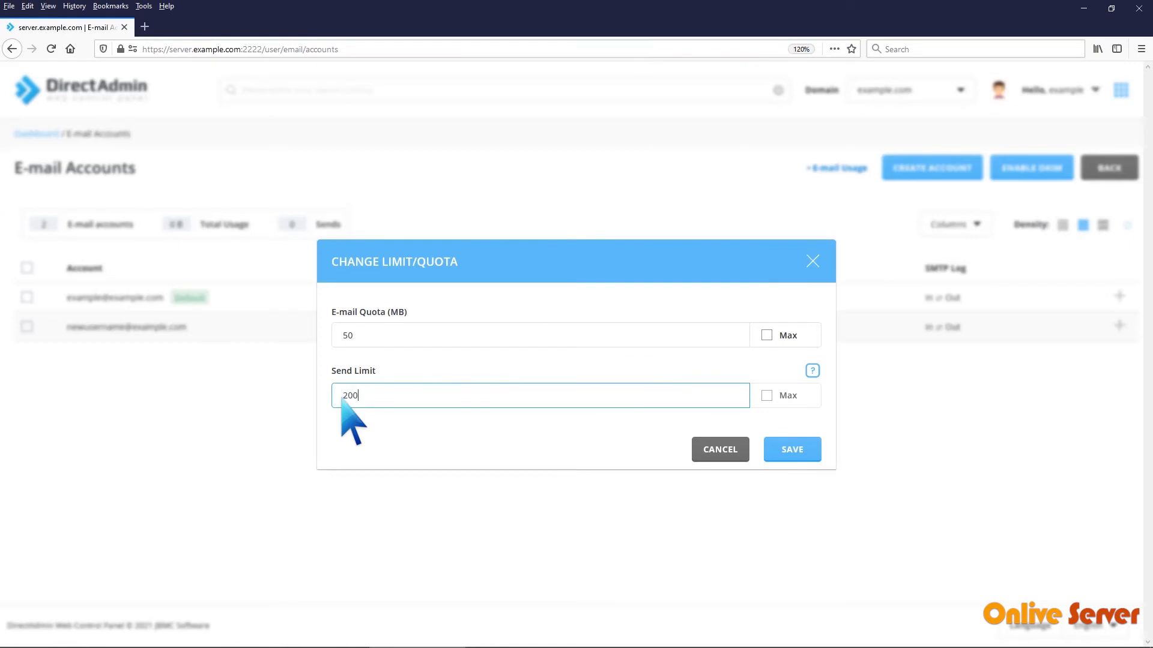
pyautogui.click(792, 449)
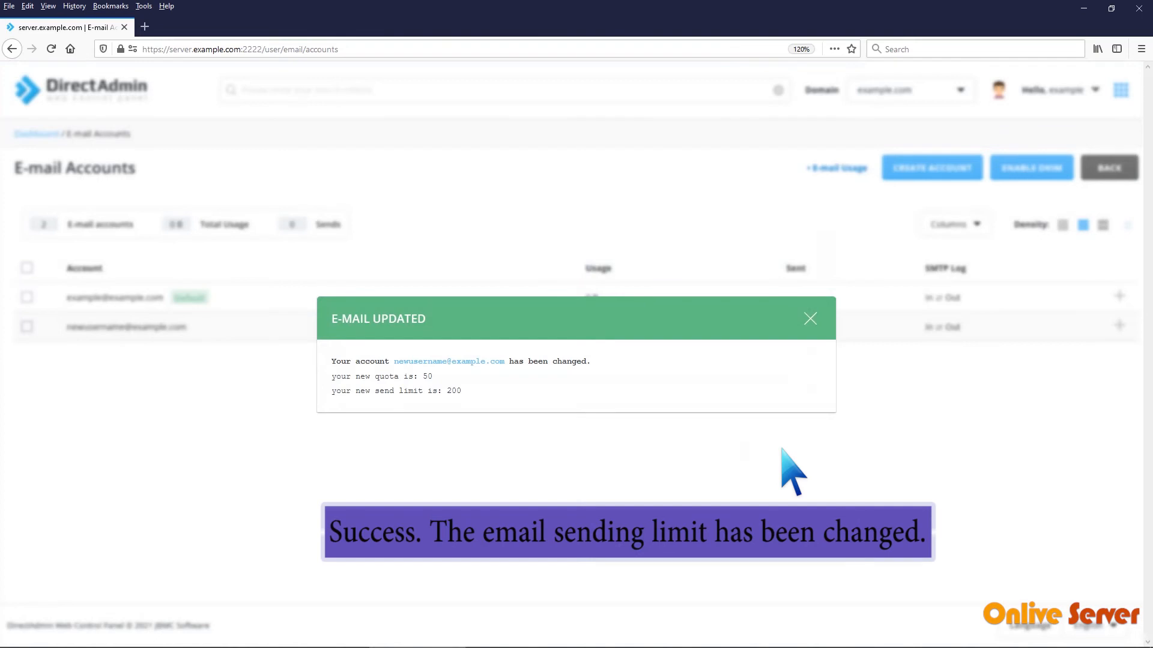
# - Dismiss the E-mail Updated confirmation to return to the accounts list showing 200 sends
pyautogui.click(810, 318)
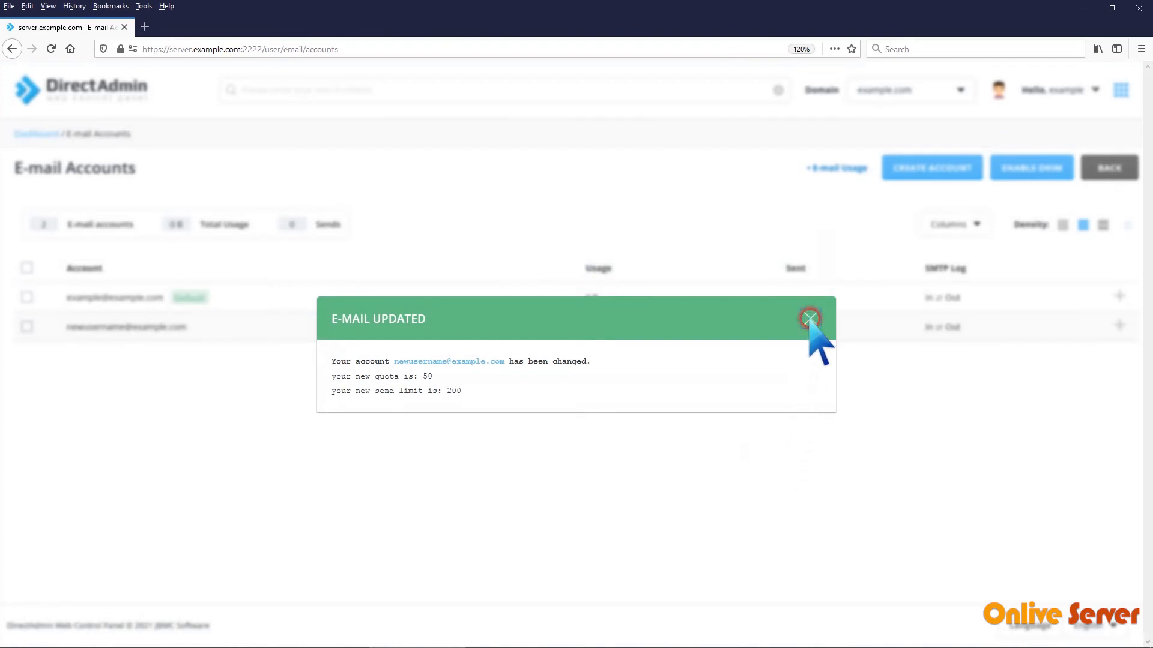
pyautogui.click(808, 319)
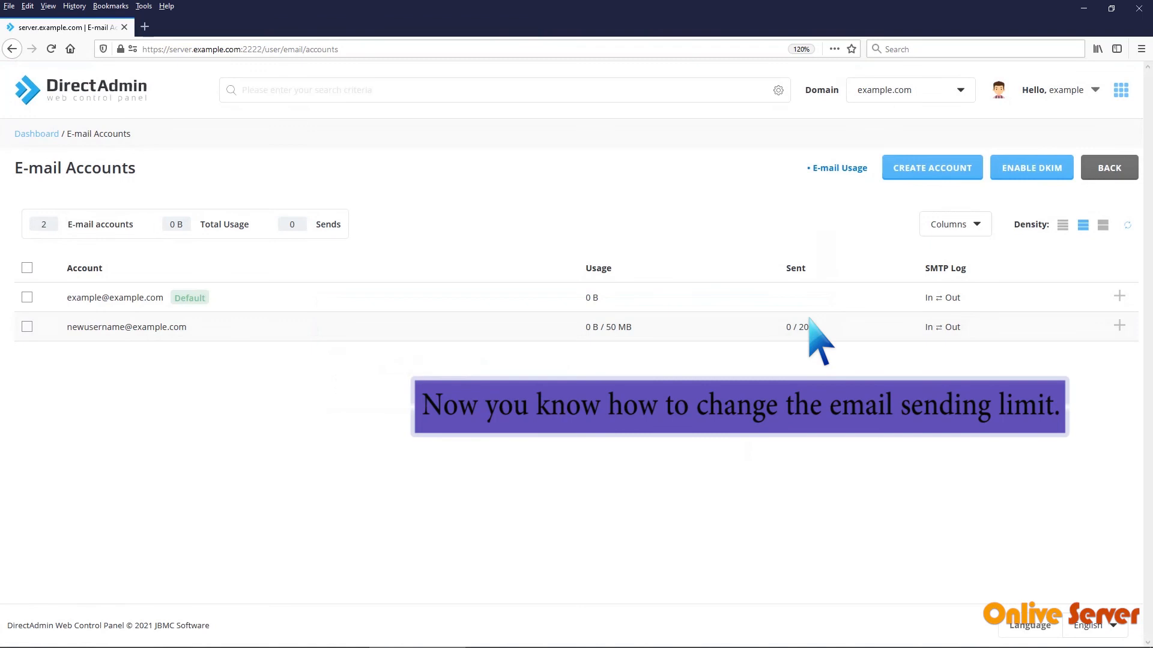